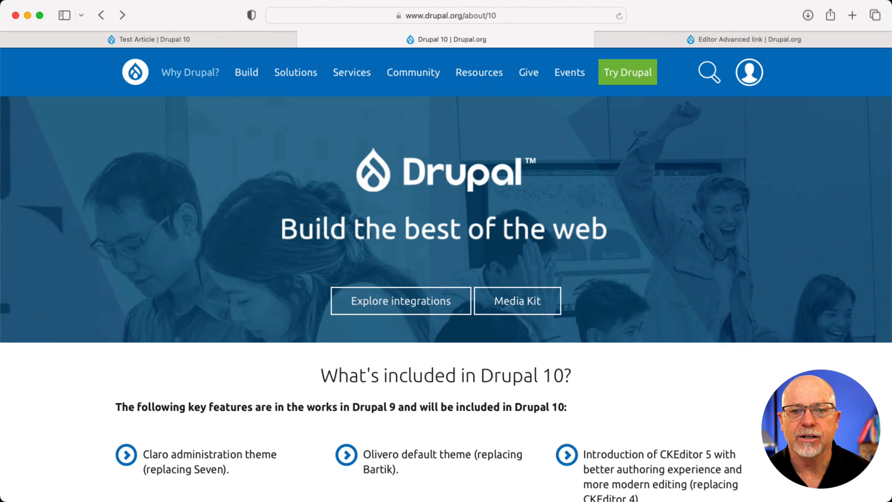
Return to the local Test Article page and scroll through it
{"action": "scroll", "scroll_direction": "down", "scroll_amount": 3}
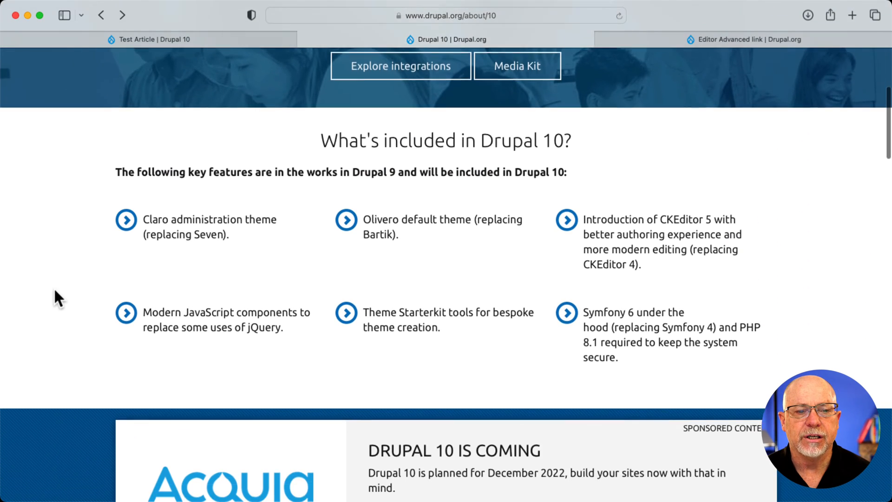
{"action": "scroll", "scroll_direction": "down", "scroll_amount": 3}
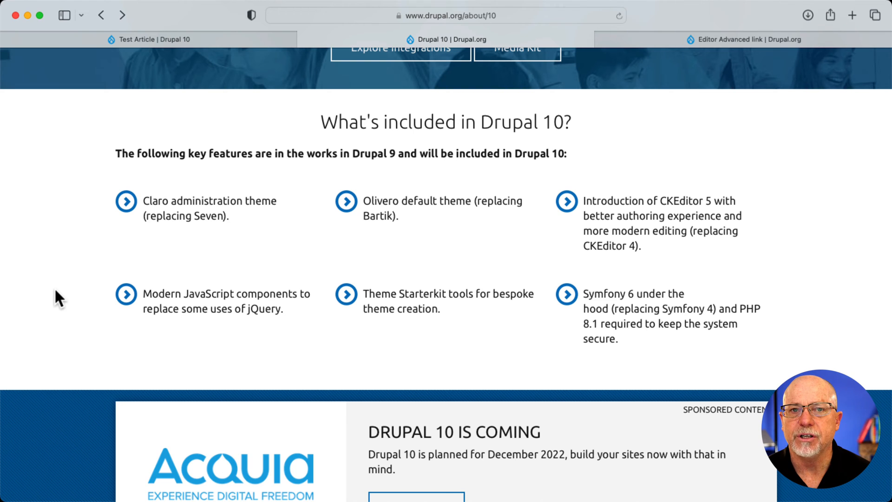
{"action": "mouse_move", "coordinate": [307, 219]}
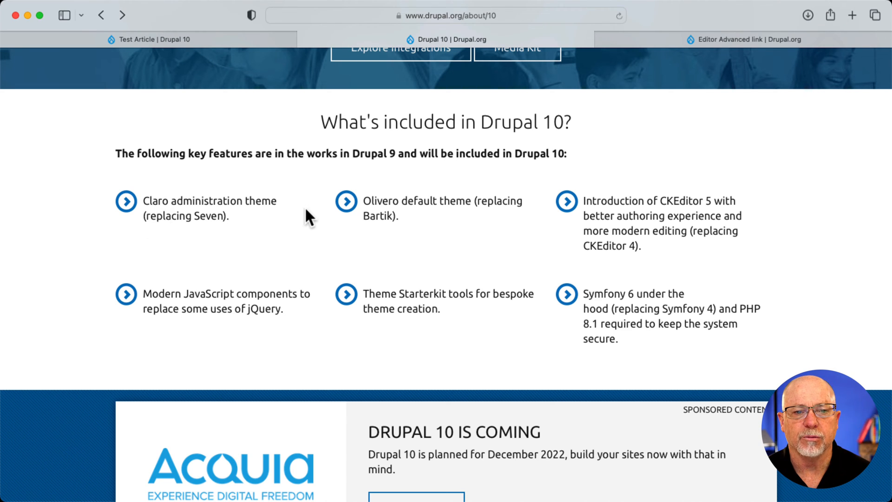
{"action": "mouse_move", "coordinate": [371, 214]}
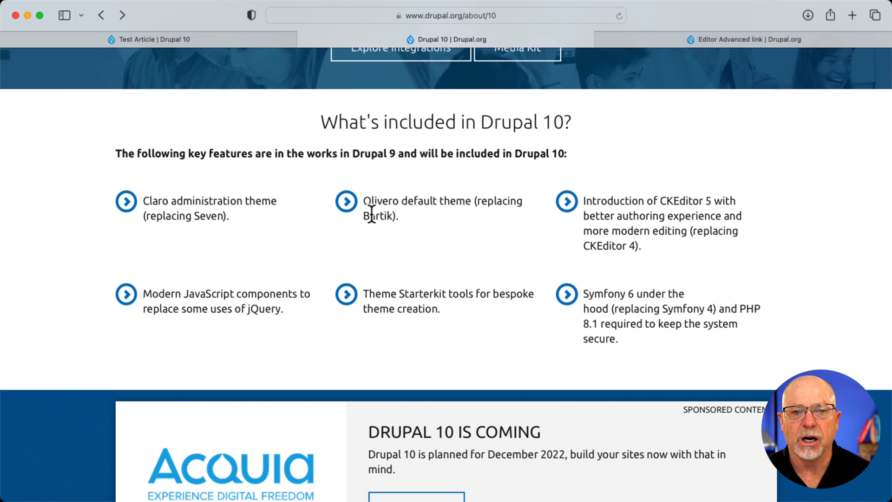
{"action": "mouse_move", "coordinate": [496, 223]}
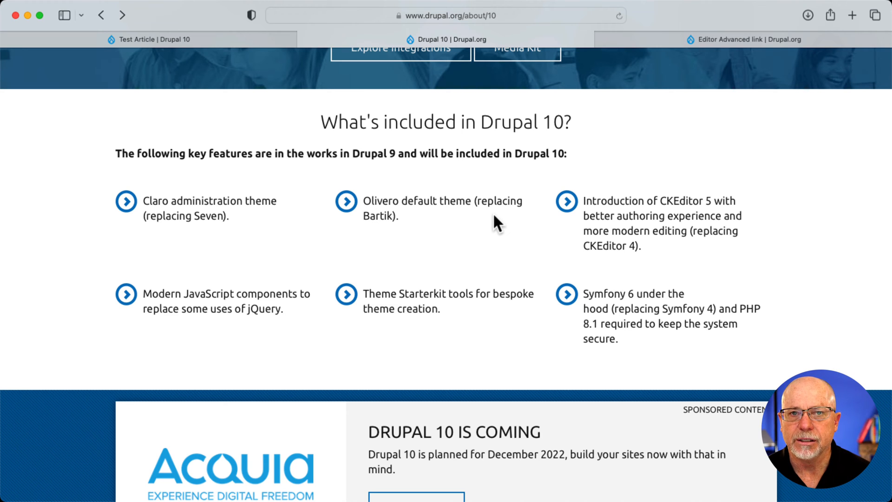
{"action": "mouse_move", "coordinate": [506, 227]}
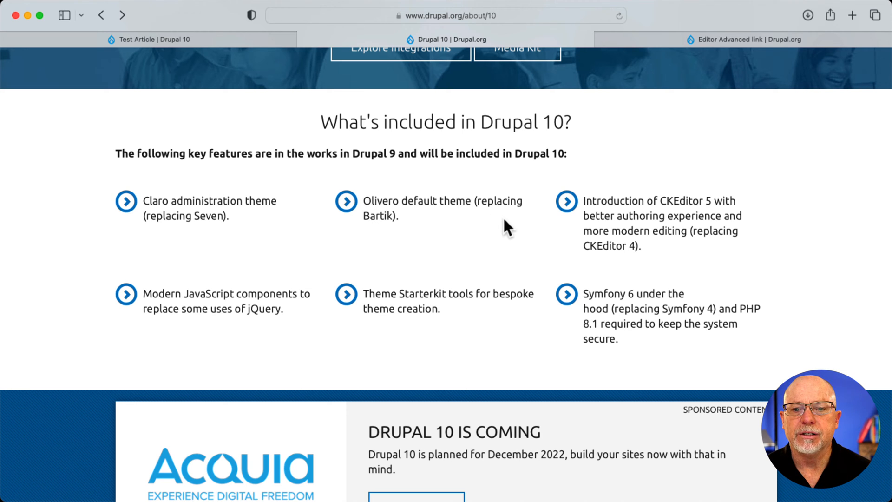
{"action": "mouse_move", "coordinate": [705, 259]}
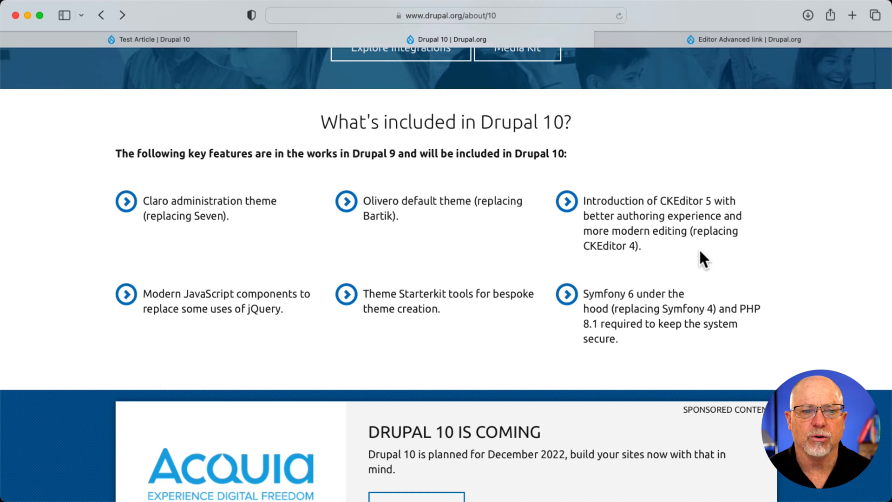
{"action": "mouse_move", "coordinate": [845, 362]}
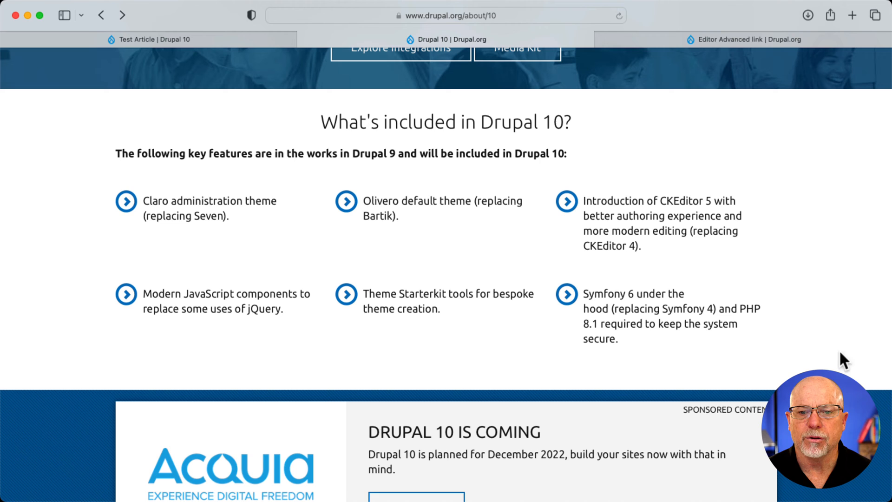
{"action": "mouse_move", "coordinate": [323, 302]}
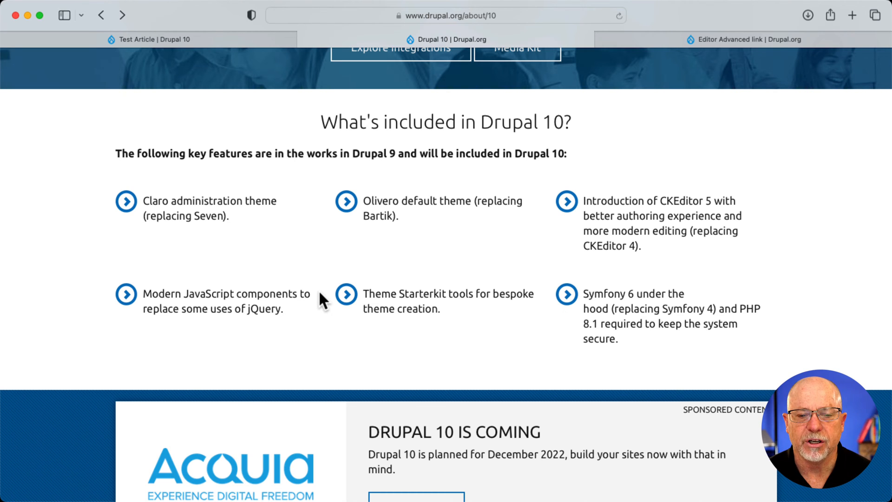
{"action": "scroll", "scroll_direction": "down", "scroll_amount": 3}
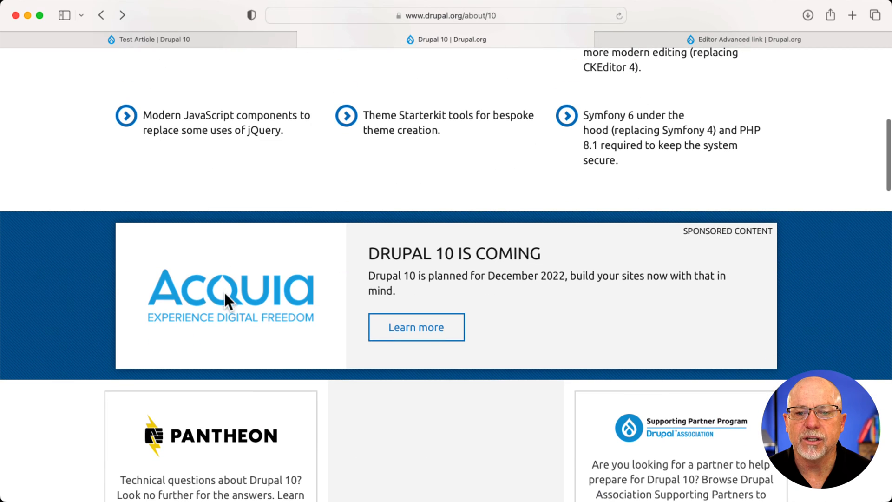
{"action": "mouse_move", "coordinate": [230, 300]}
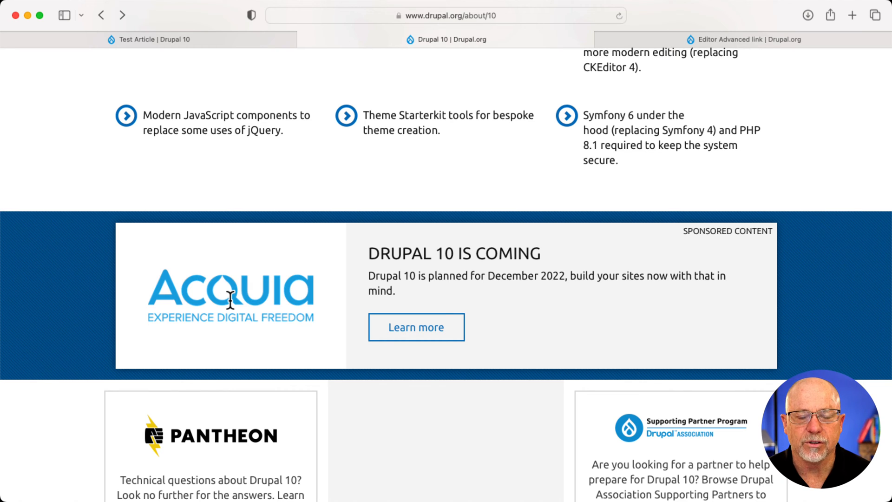
{"action": "left_click", "coordinate": [149, 39]}
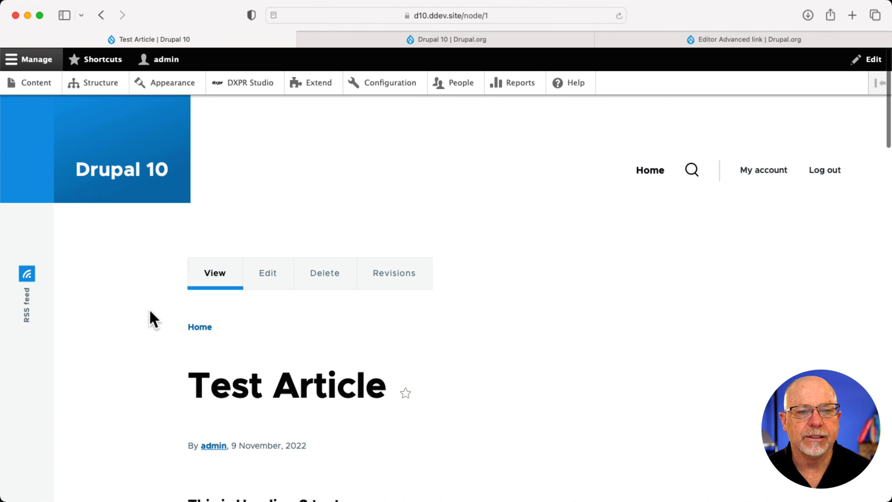
{"action": "scroll", "scroll_direction": "down", "scroll_amount": 3}
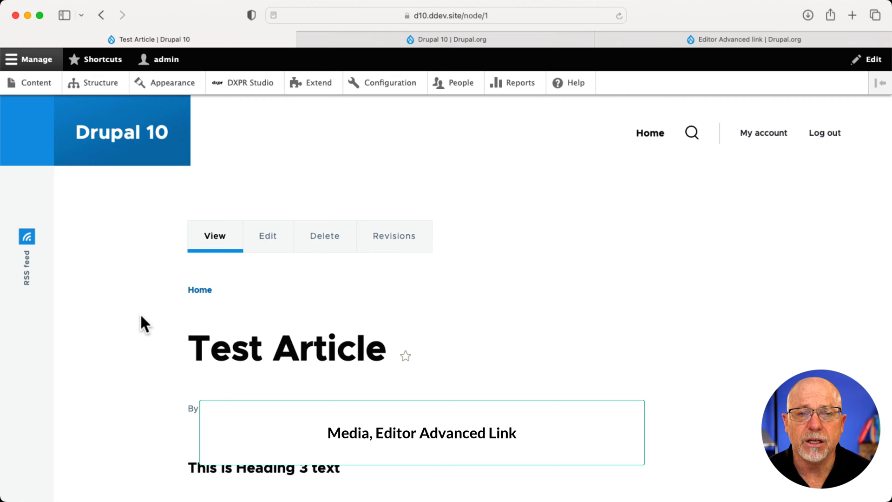
{"action": "mouse_move", "coordinate": [681, 34]}
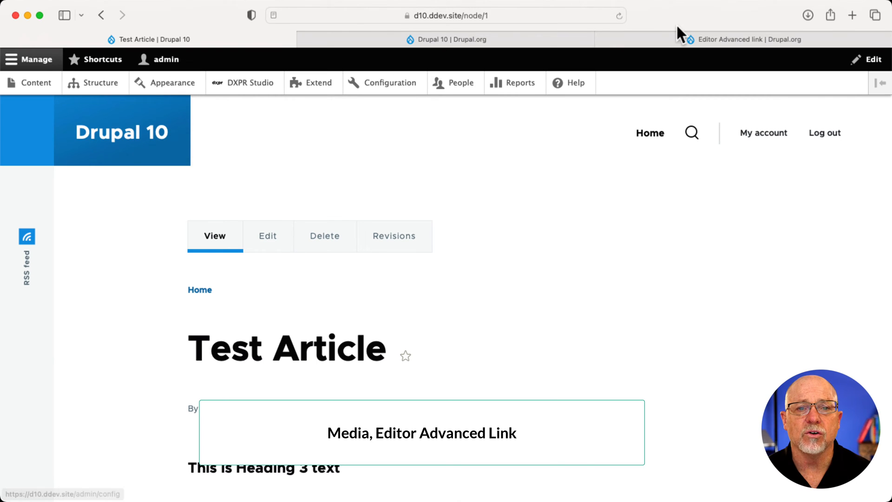
Show the drupal.org Editor Advanced Link page and scroll to its 2.1.1 release notes
{"action": "left_click", "coordinate": [746, 39]}
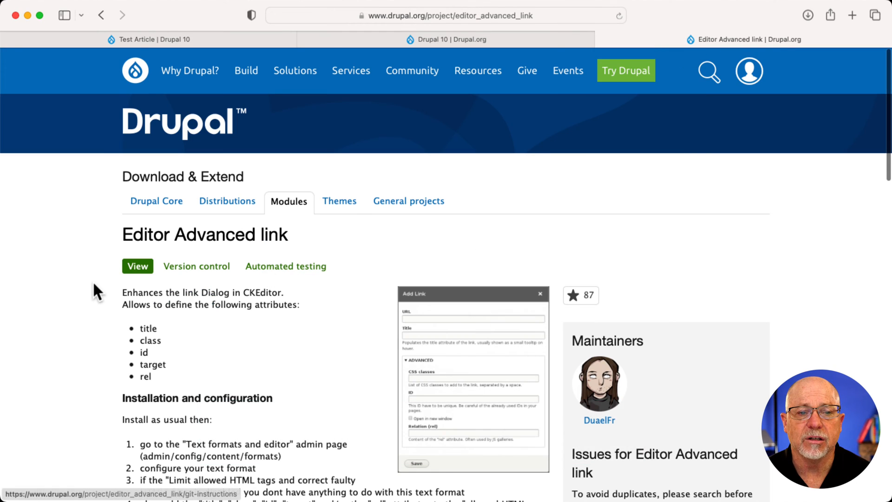
{"action": "scroll", "scroll_direction": "down", "scroll_amount": 3}
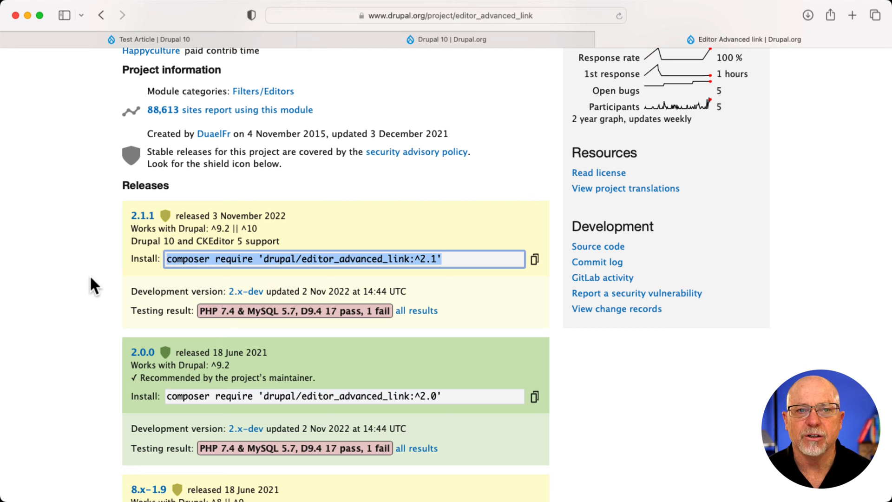
{"action": "mouse_move", "coordinate": [96, 313]}
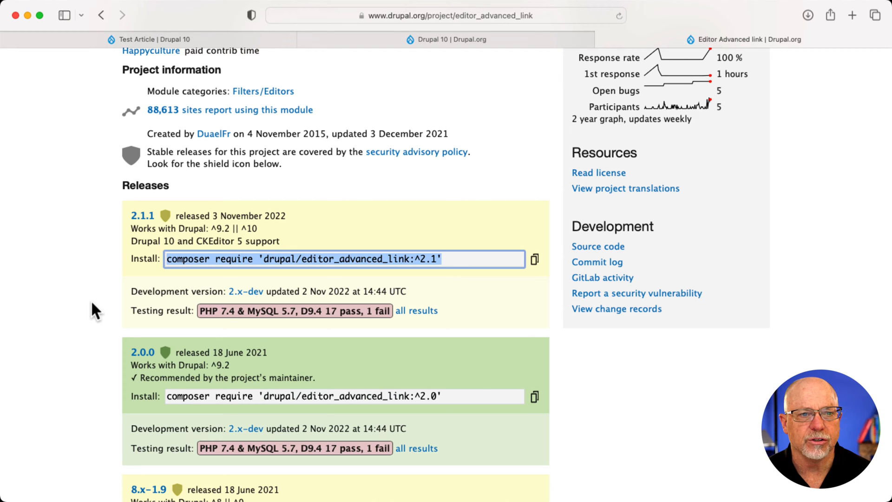
Put the Test Article into edit mode and place the cursor in the CKEditor 5 body
{"action": "left_click", "coordinate": [148, 39]}
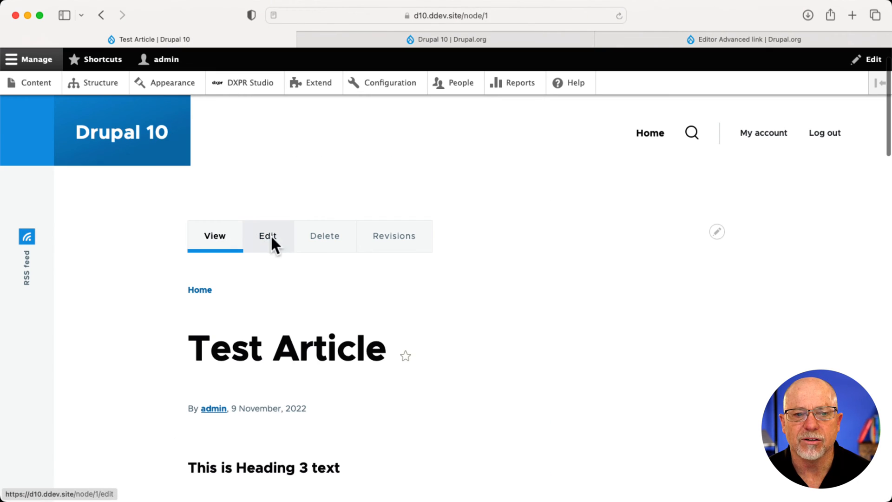
{"action": "left_click", "coordinate": [267, 235]}
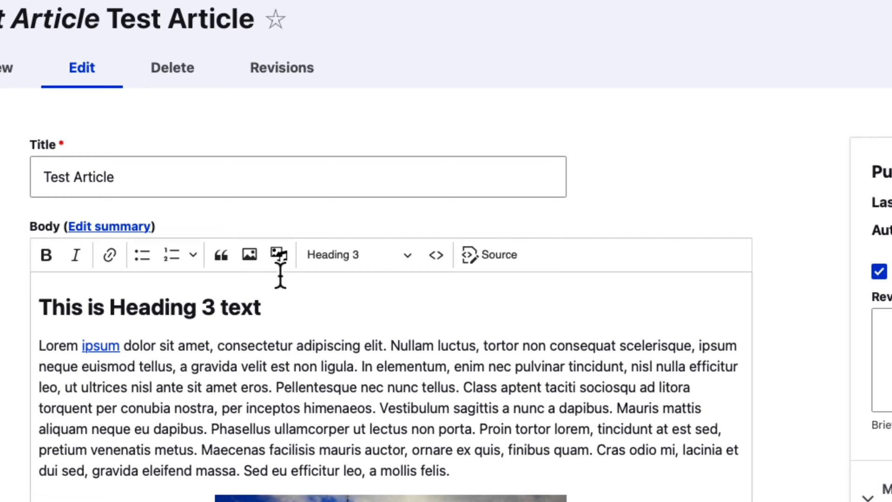
{"action": "mouse_move", "coordinate": [282, 287]}
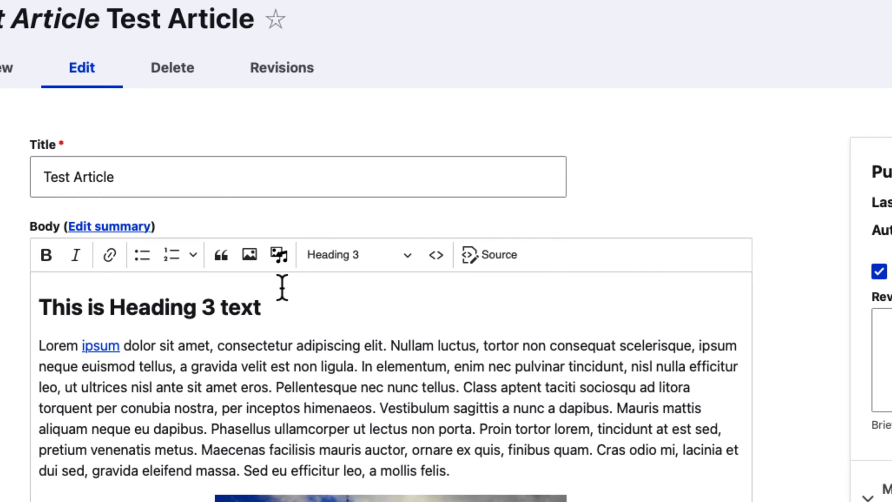
{"action": "mouse_move", "coordinate": [110, 284]}
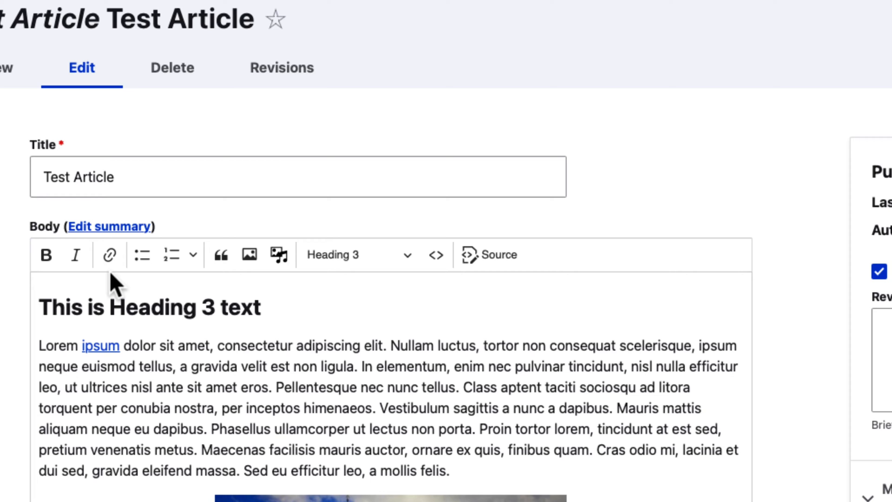
{"action": "mouse_move", "coordinate": [32, 273]}
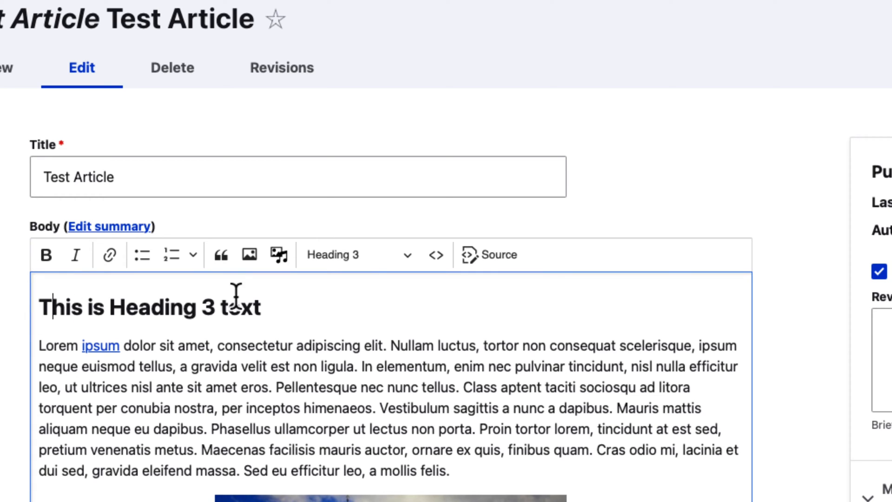
{"action": "left_click", "coordinate": [357, 255]}
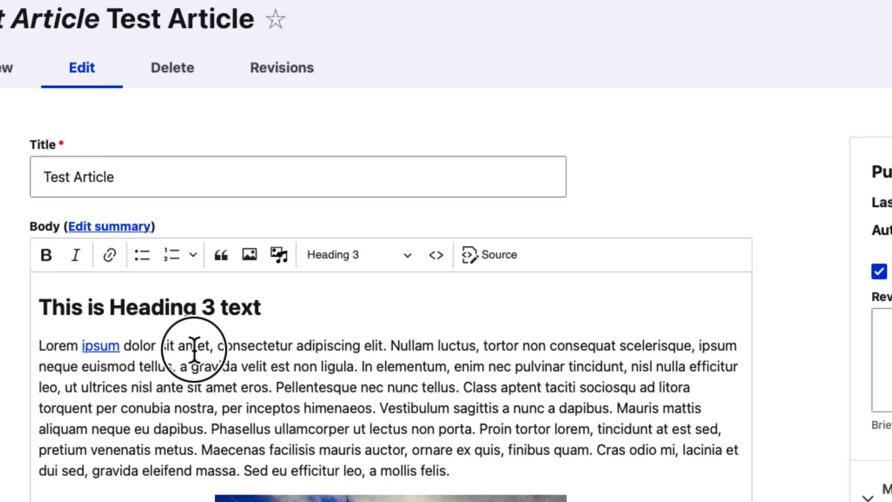
Show the link form for the word amet, then cancel it leaving the text unlinked
{"action": "left_click", "coordinate": [110, 254]}
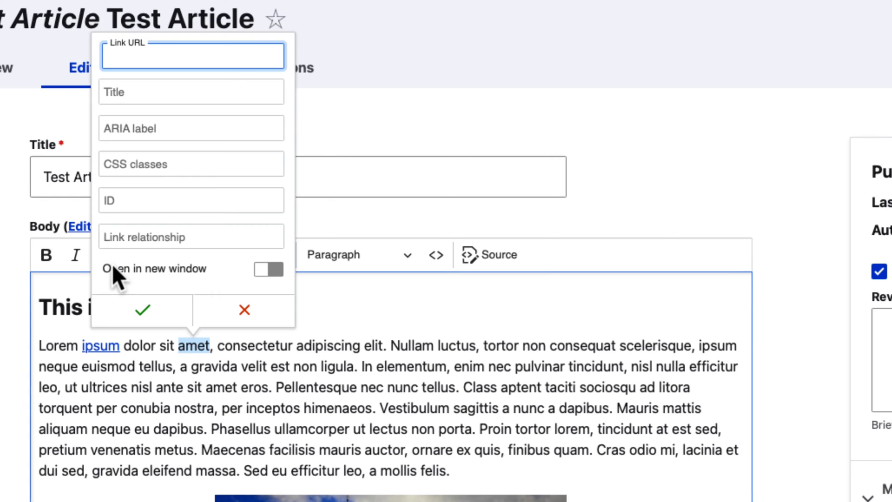
{"action": "mouse_move", "coordinate": [32, 281]}
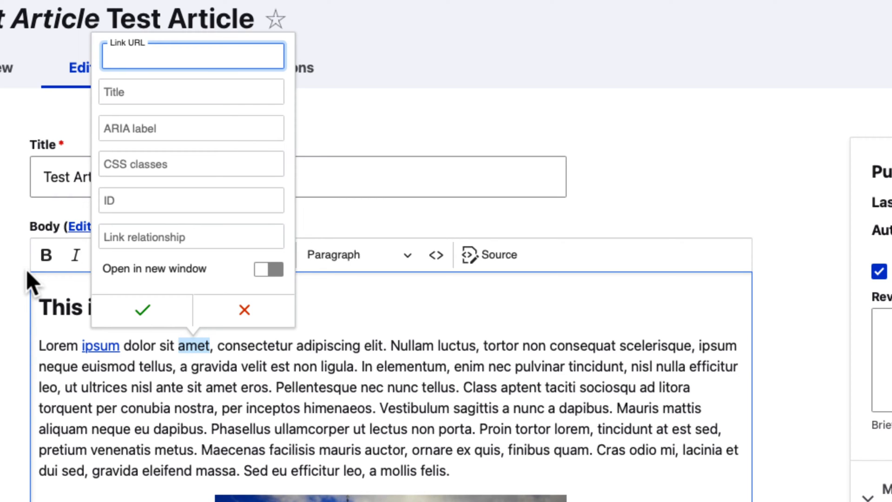
{"action": "mouse_move", "coordinate": [162, 74]}
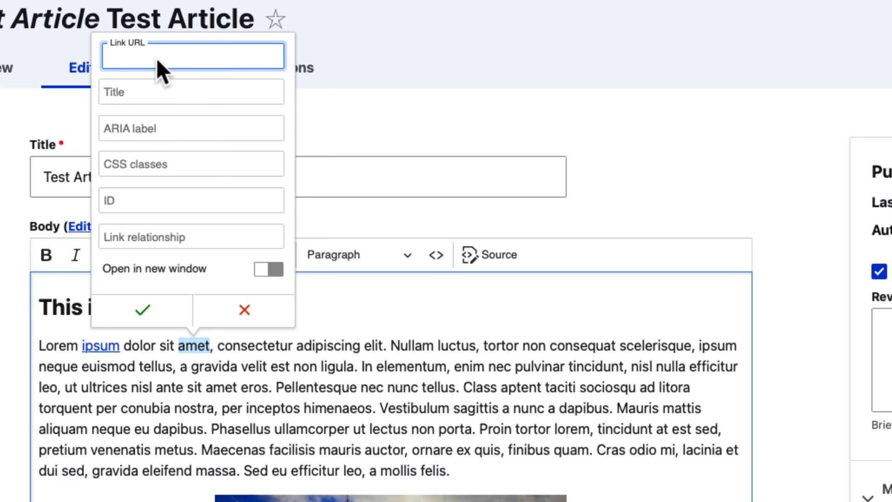
{"action": "mouse_move", "coordinate": [176, 128]}
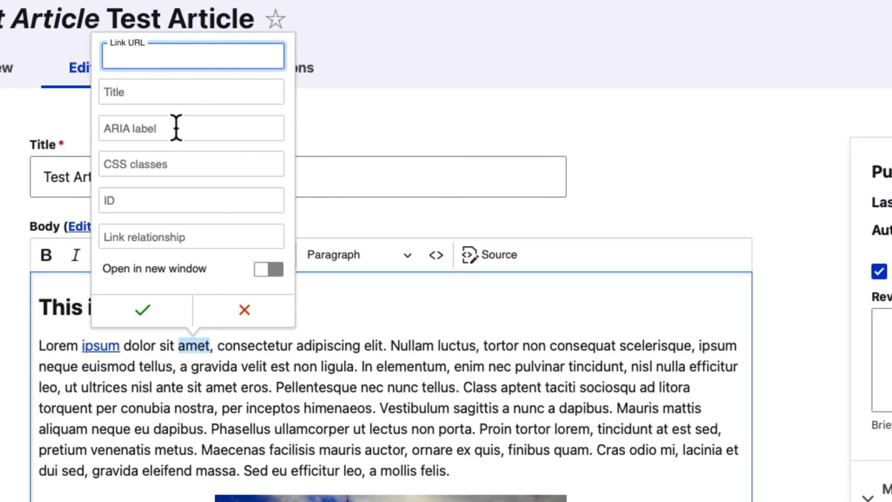
{"action": "mouse_move", "coordinate": [191, 175]}
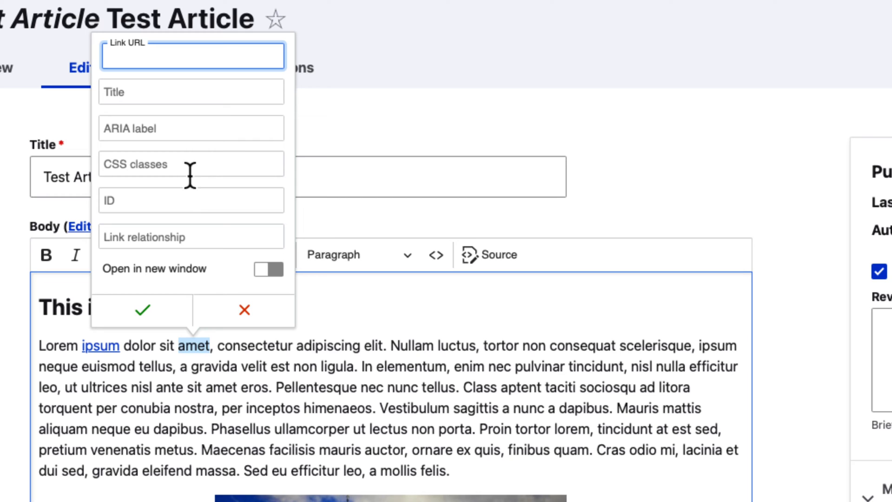
{"action": "mouse_move", "coordinate": [140, 301]}
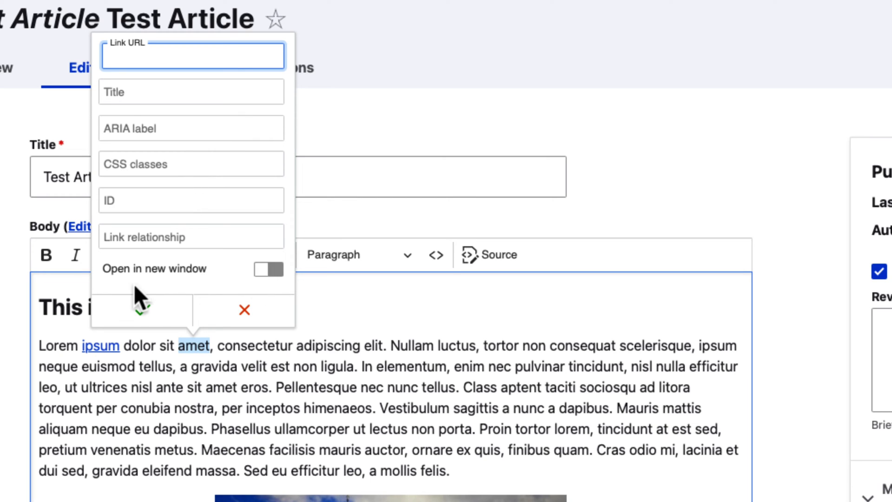
{"action": "mouse_move", "coordinate": [8, 356]}
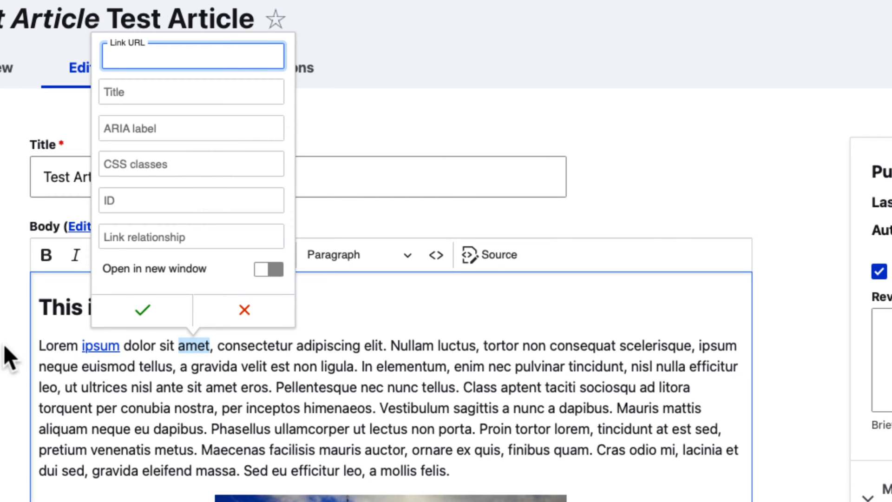
{"action": "left_click", "coordinate": [143, 311]}
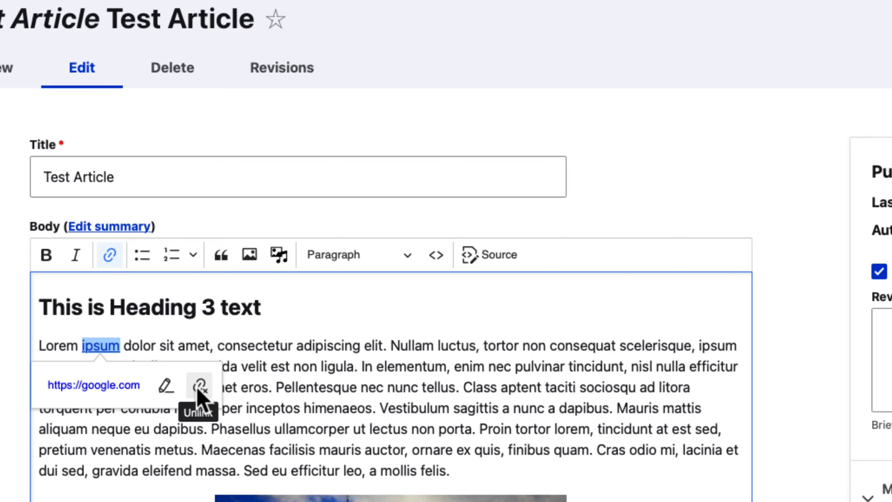
{"action": "left_click", "coordinate": [198, 385]}
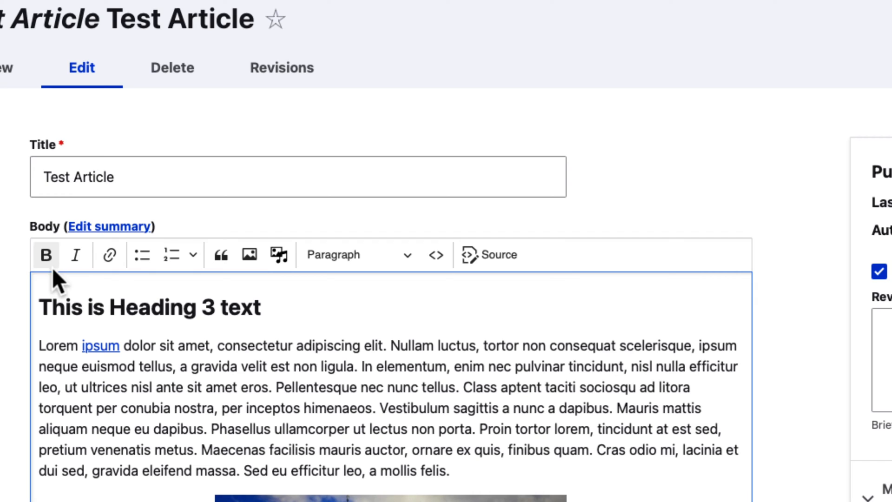
{"action": "mouse_move", "coordinate": [249, 255]}
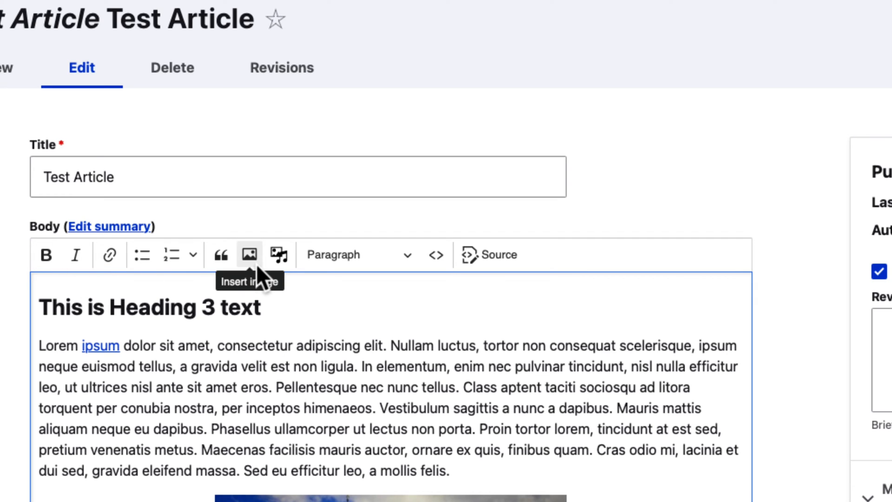
{"action": "mouse_move", "coordinate": [277, 254]}
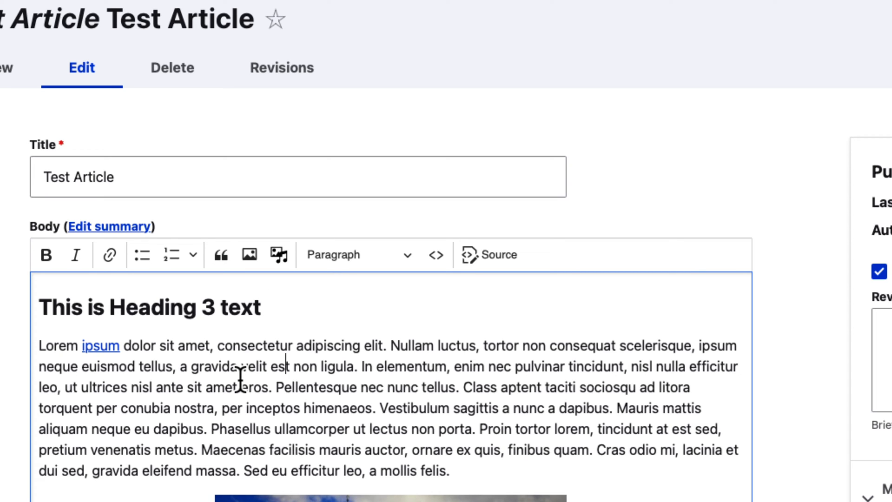
Show the Westminster image at the body-small view mode, right-aligned with text wrapping
{"action": "scroll", "scroll_direction": "down", "scroll_amount": 3}
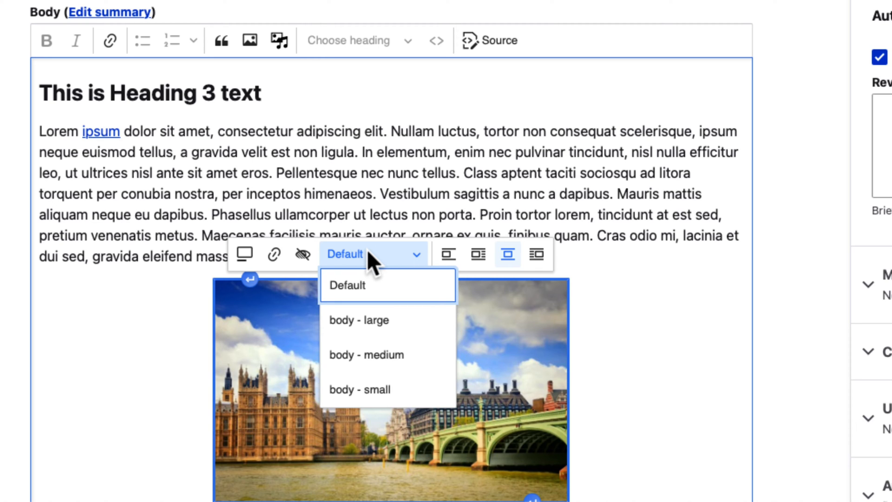
{"action": "left_click", "coordinate": [359, 390]}
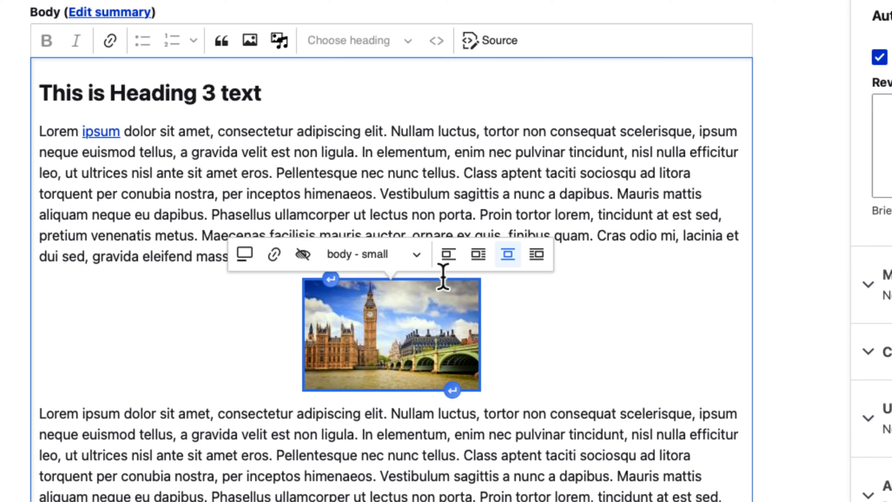
{"action": "mouse_move", "coordinate": [243, 254]}
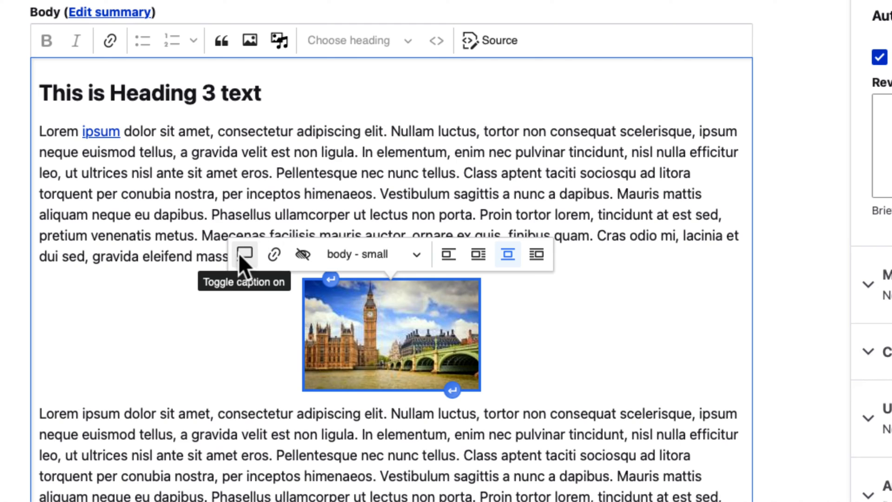
{"action": "mouse_move", "coordinate": [273, 255]}
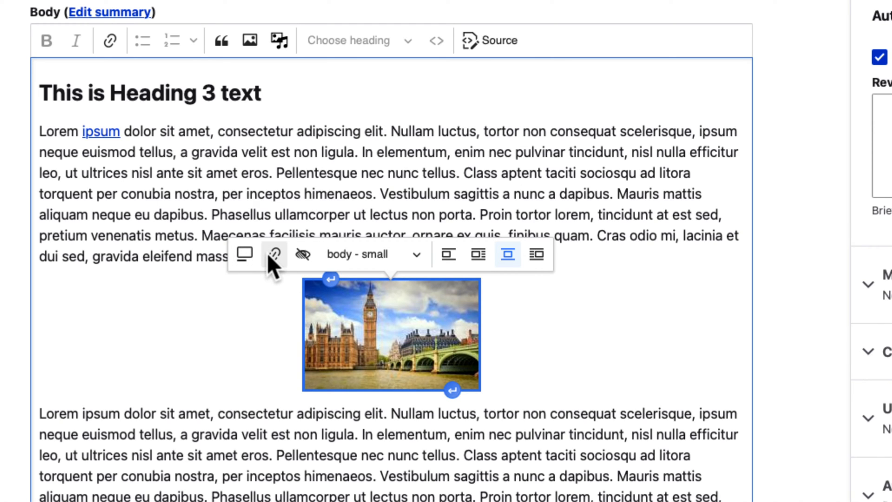
{"action": "mouse_move", "coordinate": [274, 255]}
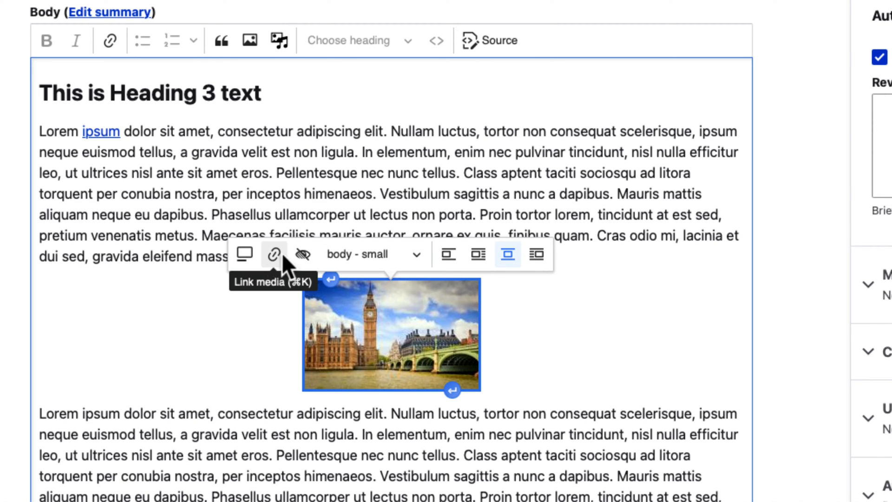
{"action": "mouse_move", "coordinate": [302, 255]}
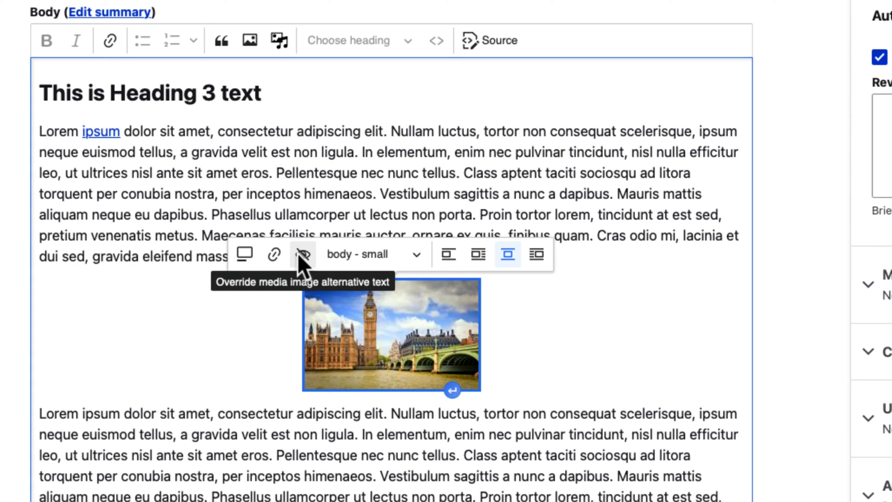
{"action": "left_click", "coordinate": [373, 254]}
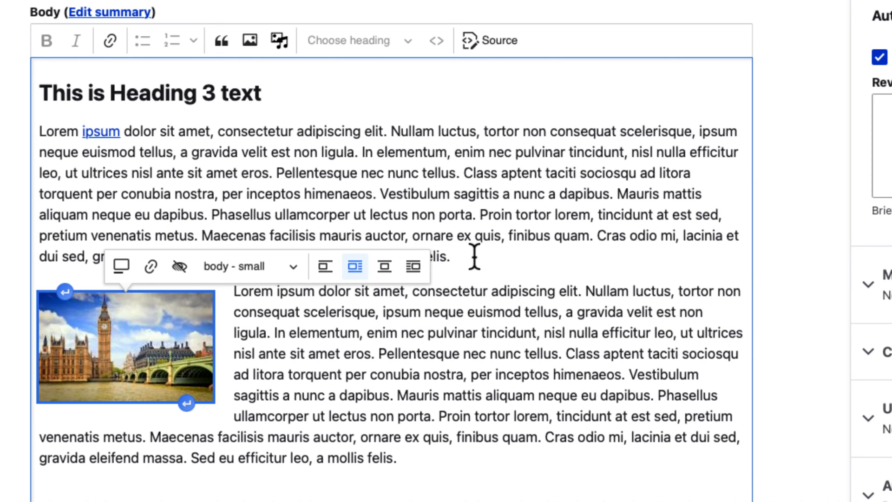
{"action": "mouse_move", "coordinate": [475, 257]}
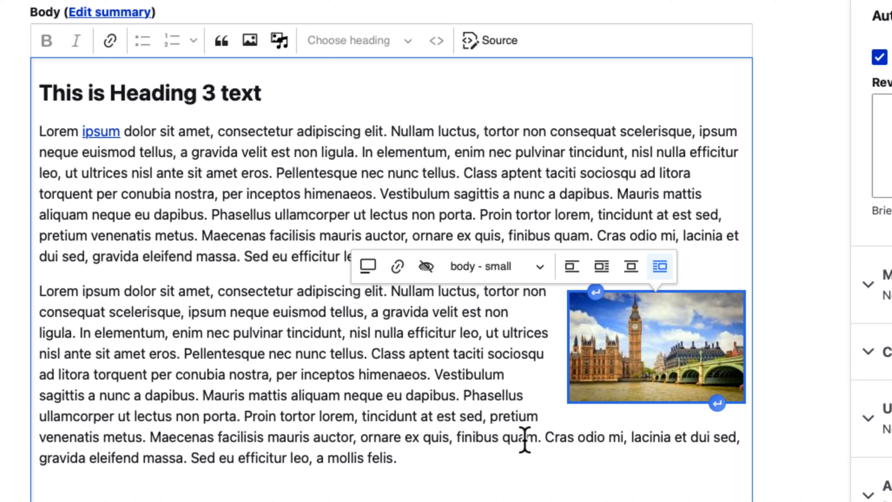
{"action": "scroll", "scroll_direction": "down", "scroll_amount": 3}
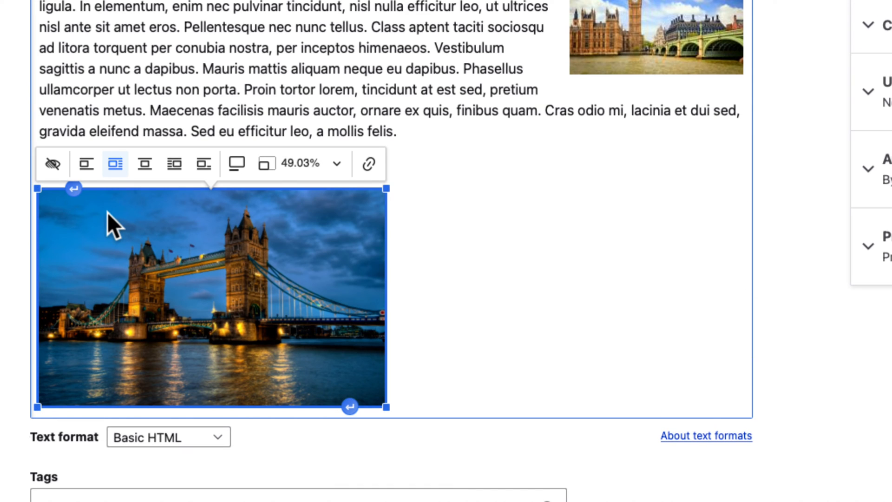
{"action": "mouse_move", "coordinate": [57, 233]}
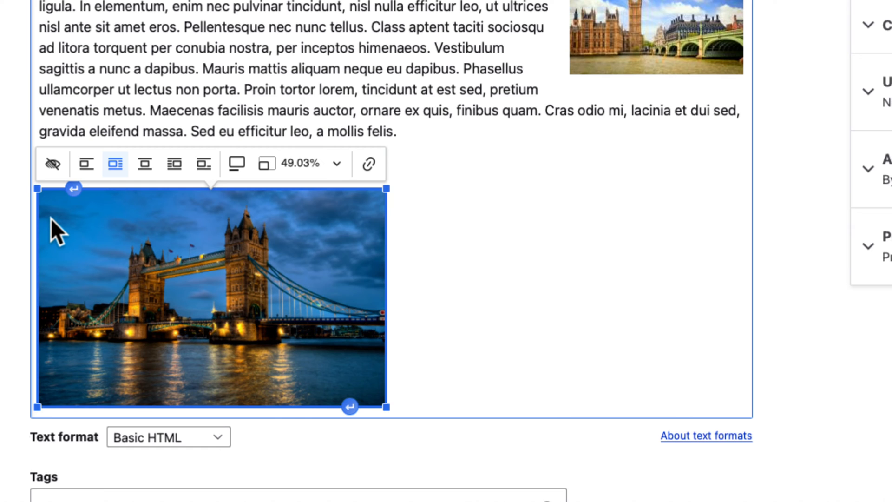
{"action": "scroll", "scroll_direction": "up", "scroll_amount": 3}
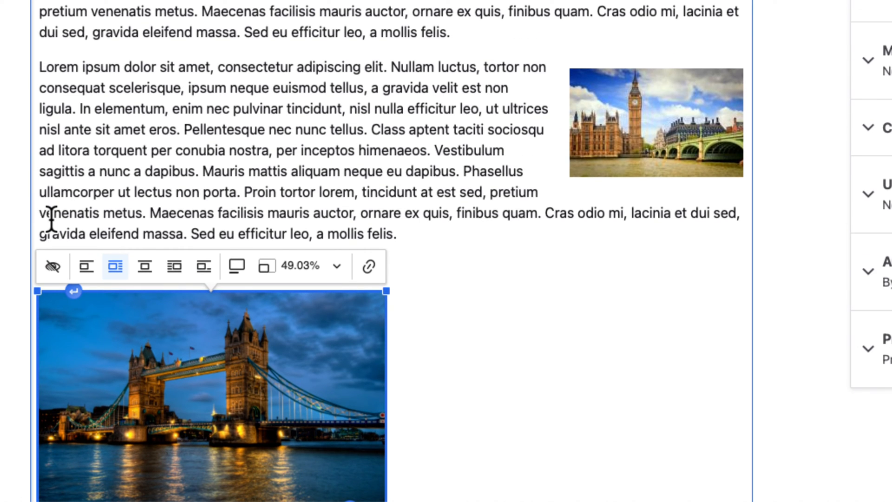
{"action": "left_click", "coordinate": [655, 122]}
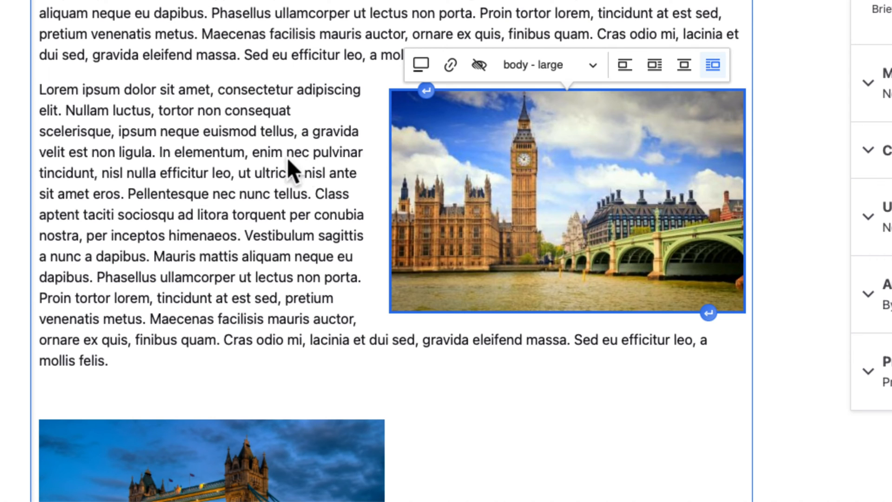
{"action": "scroll", "scroll_direction": "down", "scroll_amount": 3}
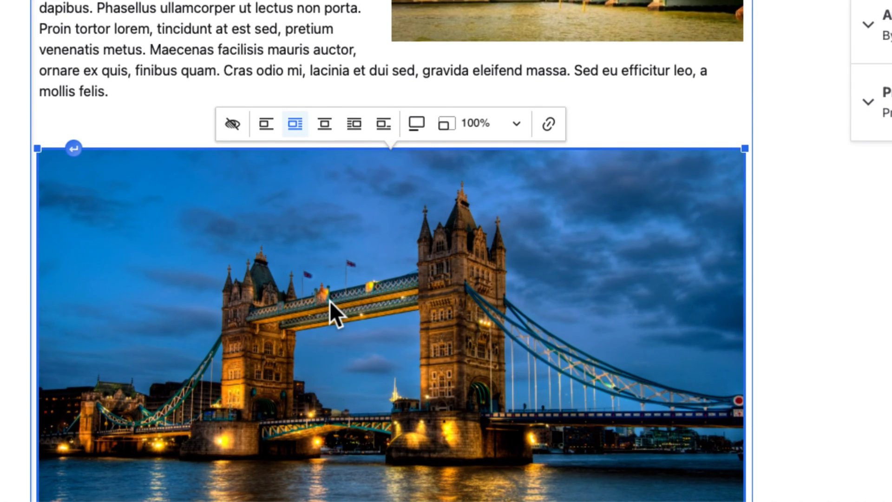
{"action": "scroll", "scroll_direction": "down", "scroll_amount": 3}
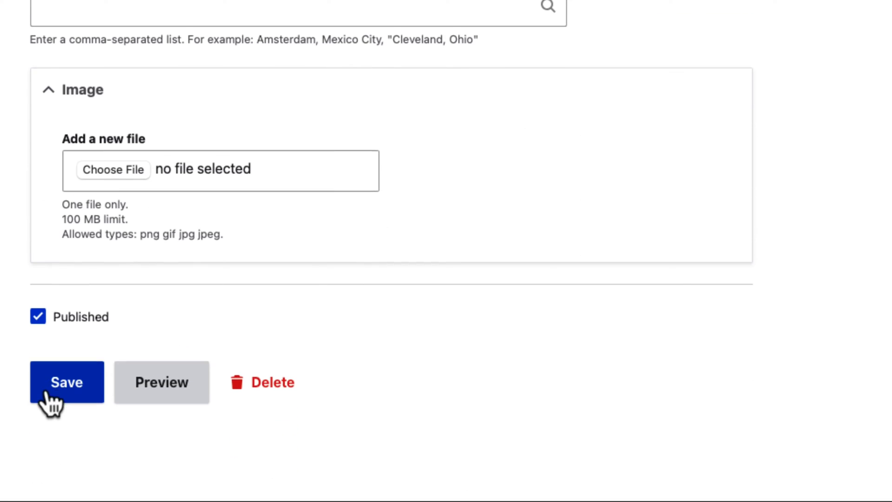
View the body's HTML source with drupal-media markup, then return to the formatted view
{"action": "left_click", "coordinate": [66, 382]}
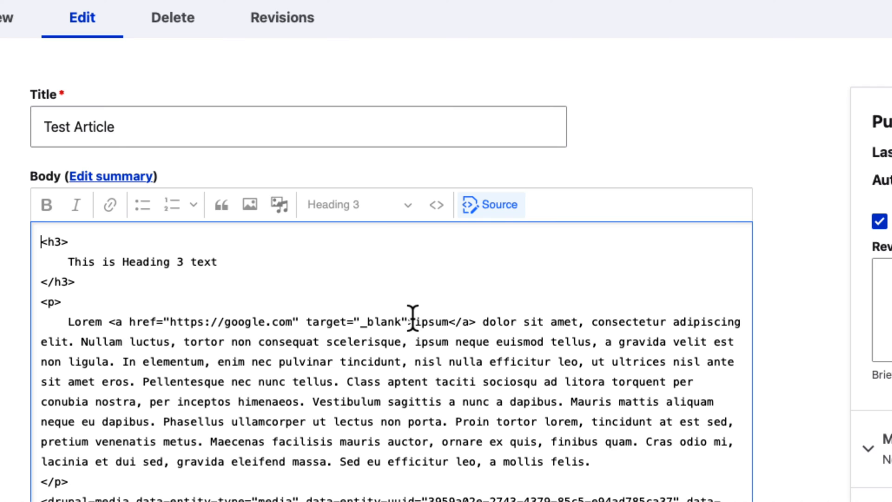
{"action": "scroll", "scroll_direction": "down", "scroll_amount": 3}
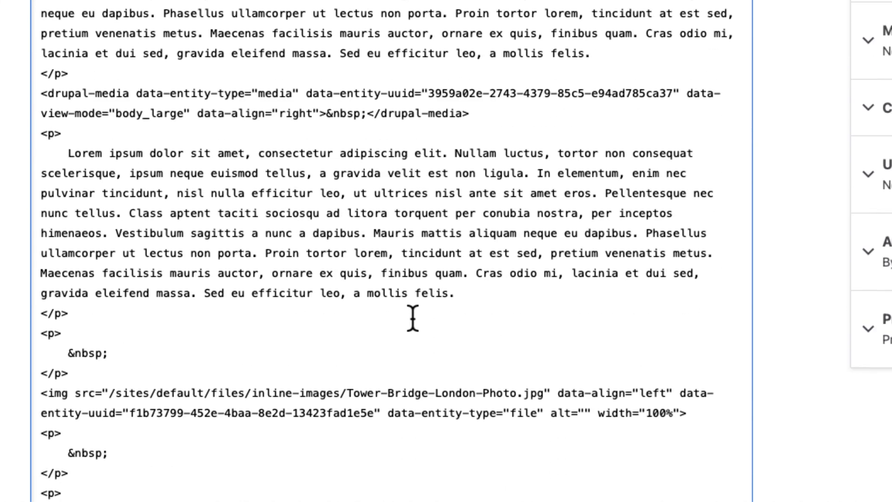
{"action": "left_click", "coordinate": [166, 211]}
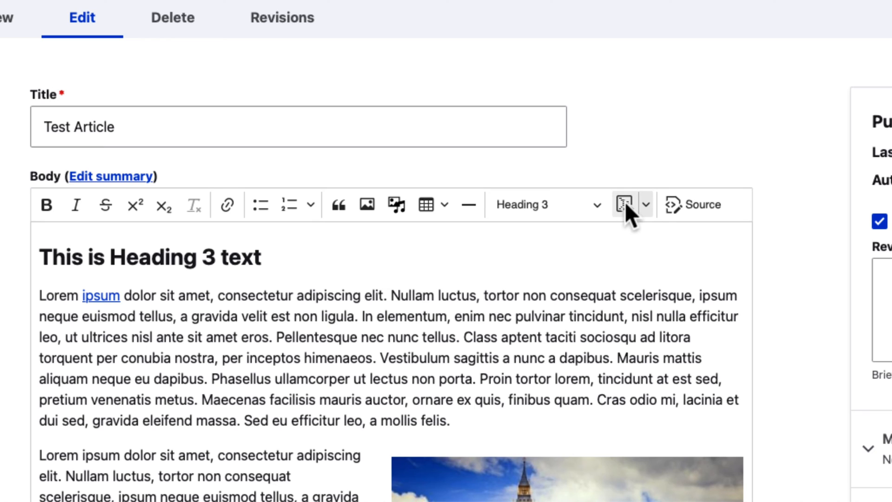
{"action": "mouse_move", "coordinate": [625, 205]}
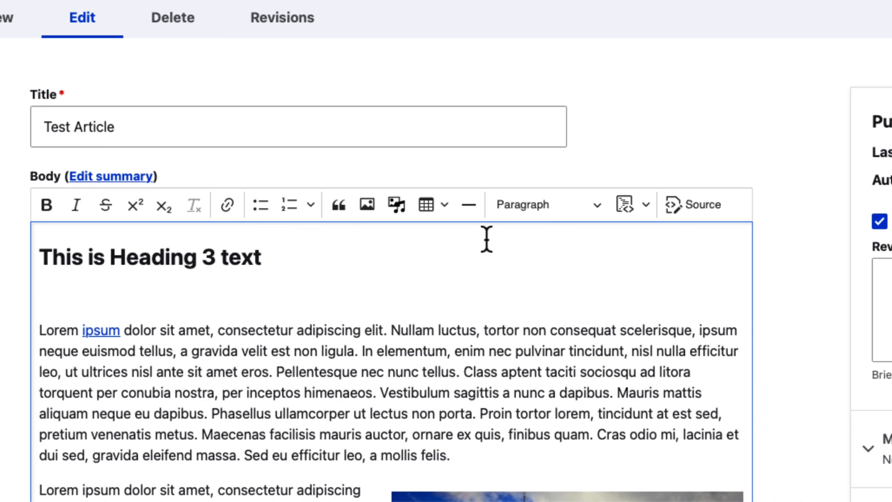
Add a code block reading "inserting a code" under the heading and browse its language list
{"action": "type", "text": "insertin"}
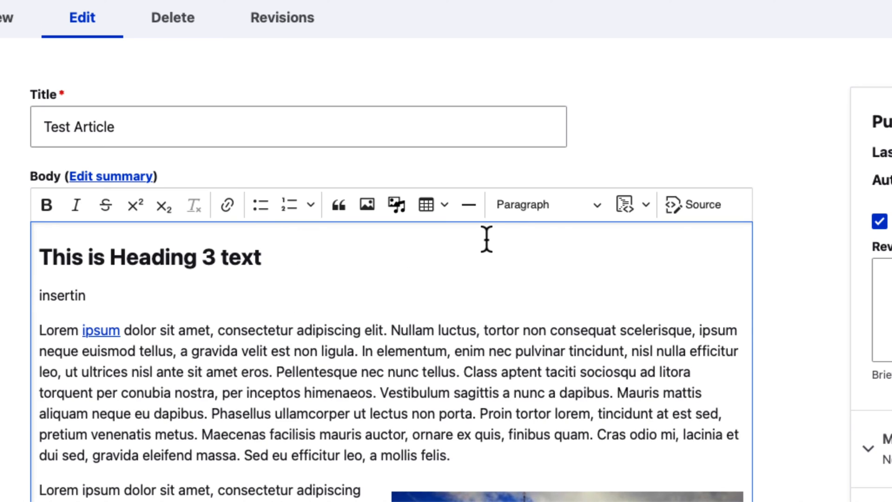
{"action": "type", "text": "g a code"}
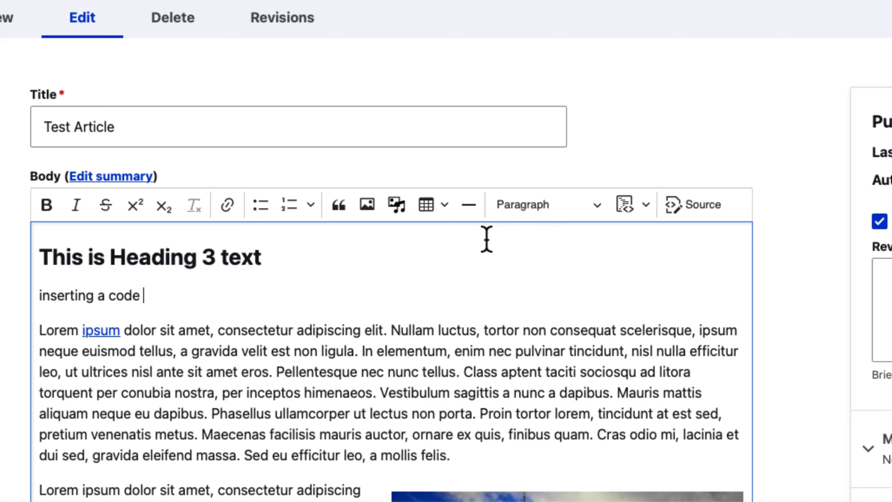
{"action": "left_click", "coordinate": [625, 205]}
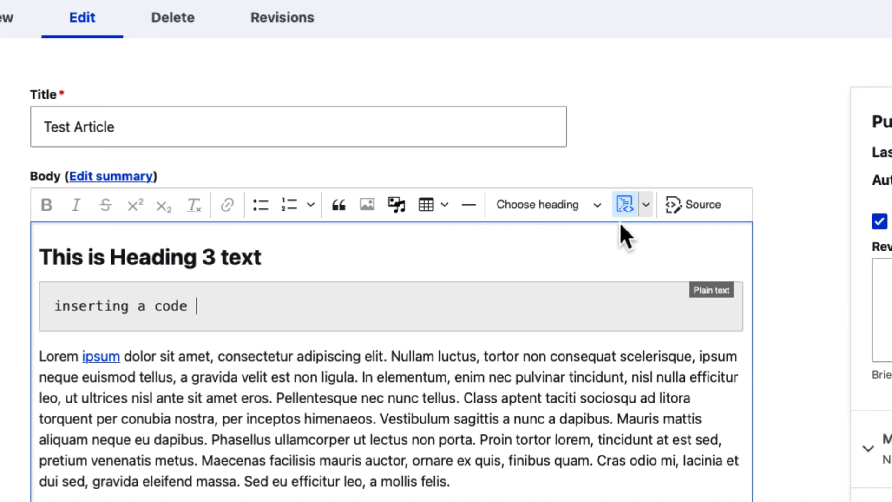
{"action": "left_click", "coordinate": [644, 204]}
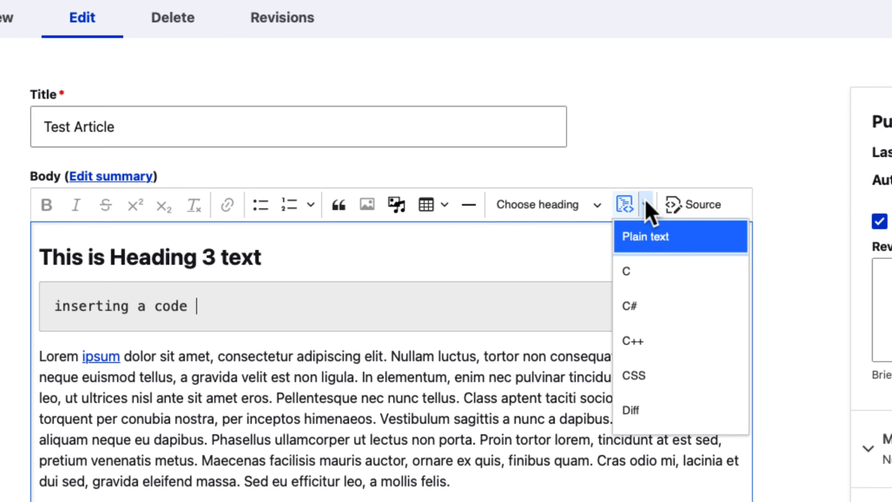
{"action": "scroll", "scroll_direction": "down", "scroll_amount": 3}
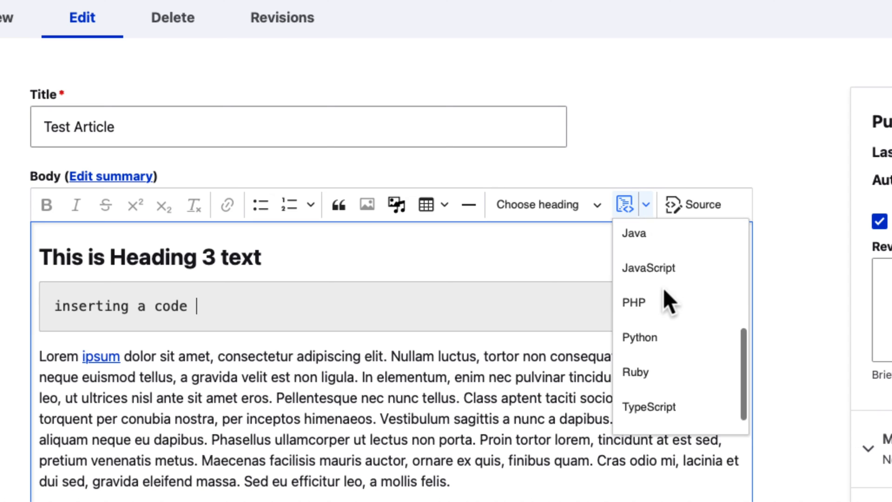
{"action": "scroll", "scroll_direction": "down", "scroll_amount": 3}
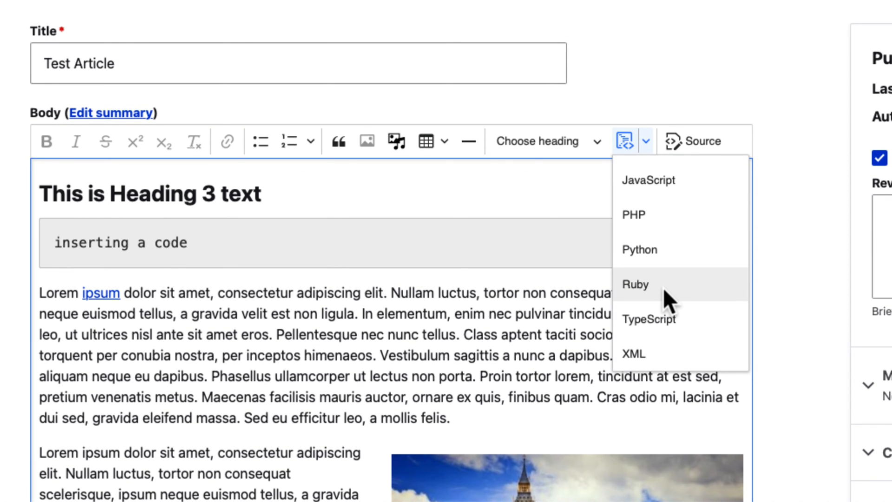
{"action": "mouse_move", "coordinate": [606, 161]}
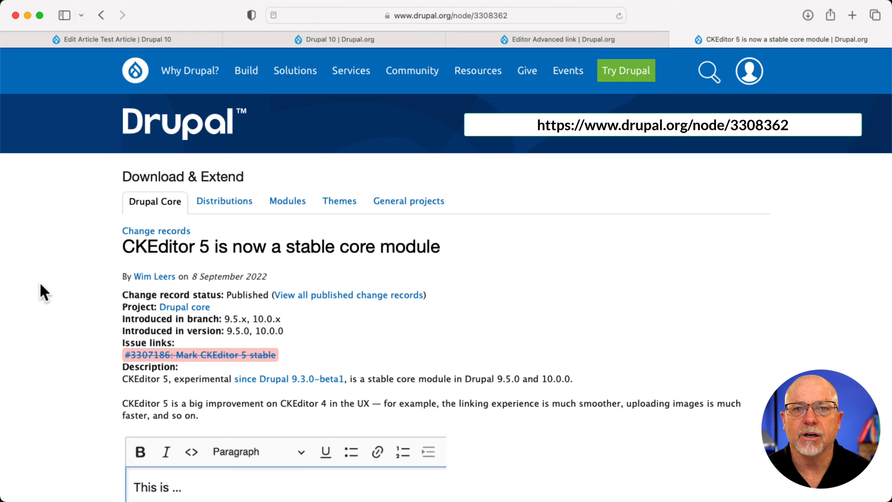
{"action": "mouse_move", "coordinate": [255, 248]}
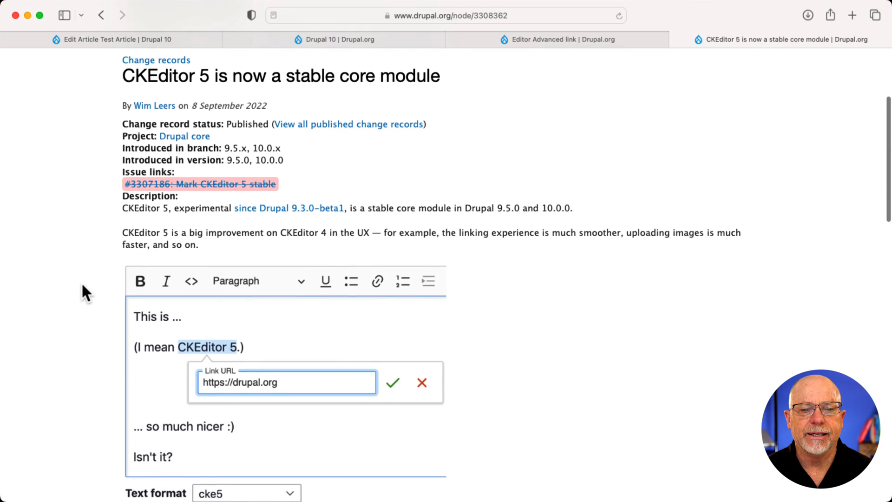
Scroll the CKEditor 5 change record down to its Switching and Upgrading guidance
{"action": "scroll", "scroll_direction": "down", "scroll_amount": 3}
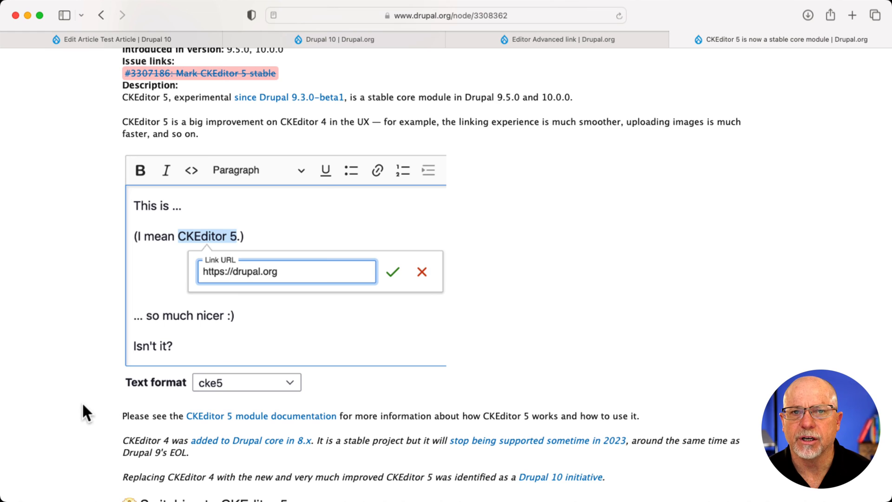
{"action": "scroll", "scroll_direction": "down", "scroll_amount": 3}
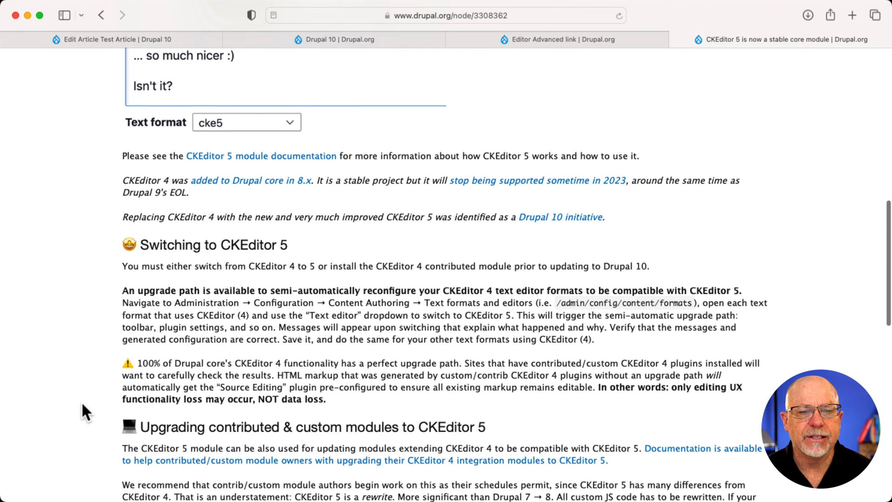
{"action": "mouse_move", "coordinate": [399, 289]}
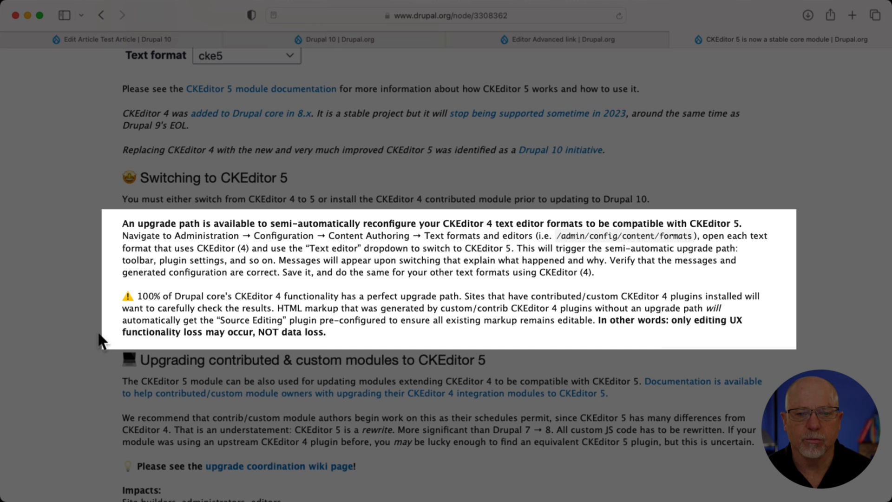
{"action": "scroll", "scroll_direction": "down", "scroll_amount": 3}
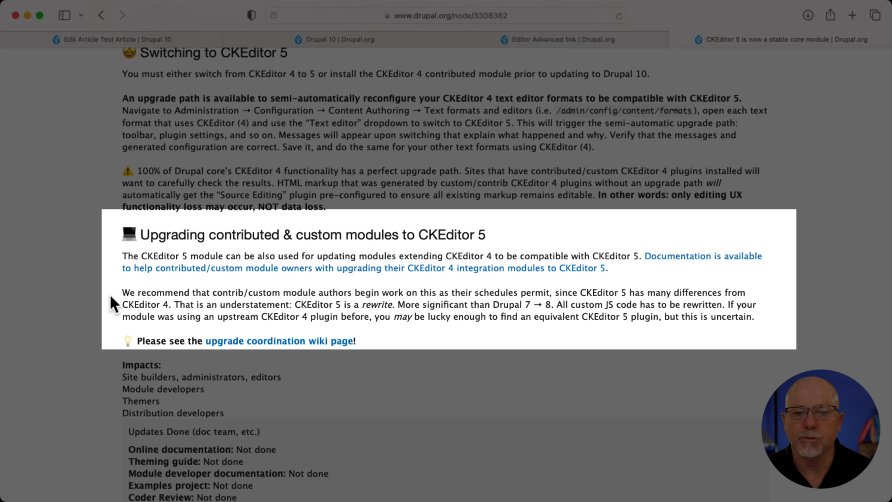
{"action": "mouse_move", "coordinate": [203, 306]}
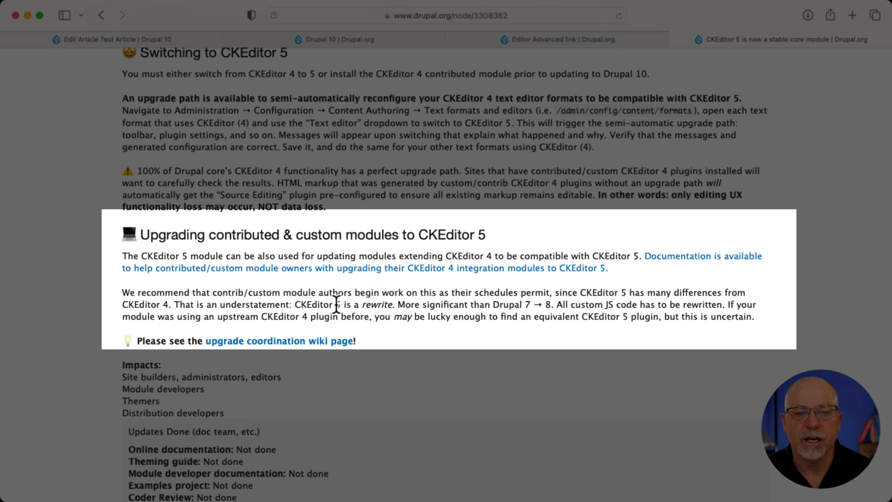
{"action": "mouse_move", "coordinate": [354, 305]}
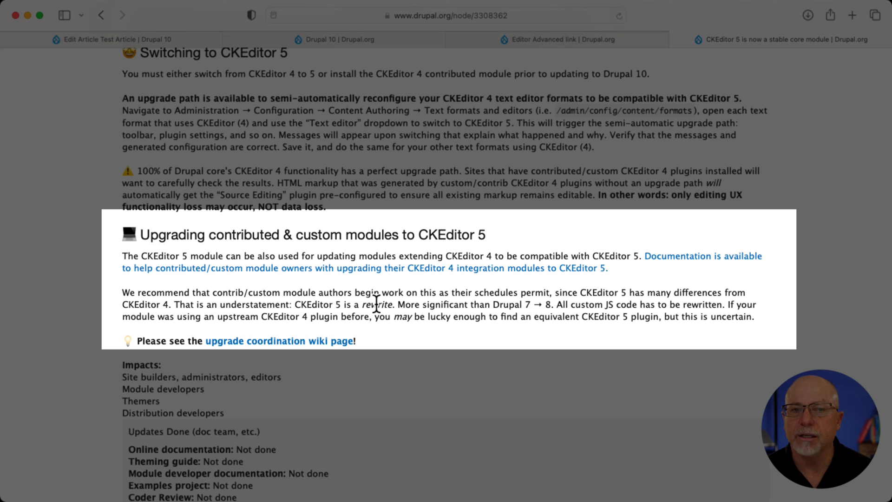
{"action": "mouse_move", "coordinate": [396, 304]}
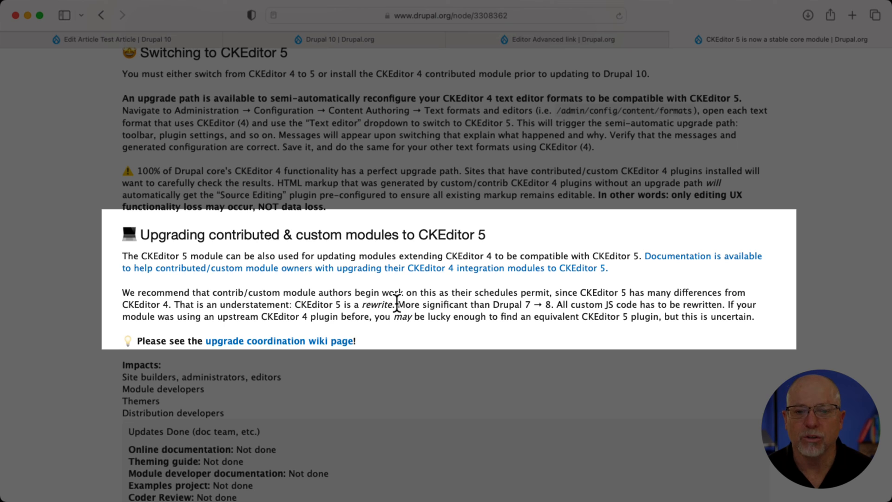
{"action": "mouse_move", "coordinate": [544, 305]}
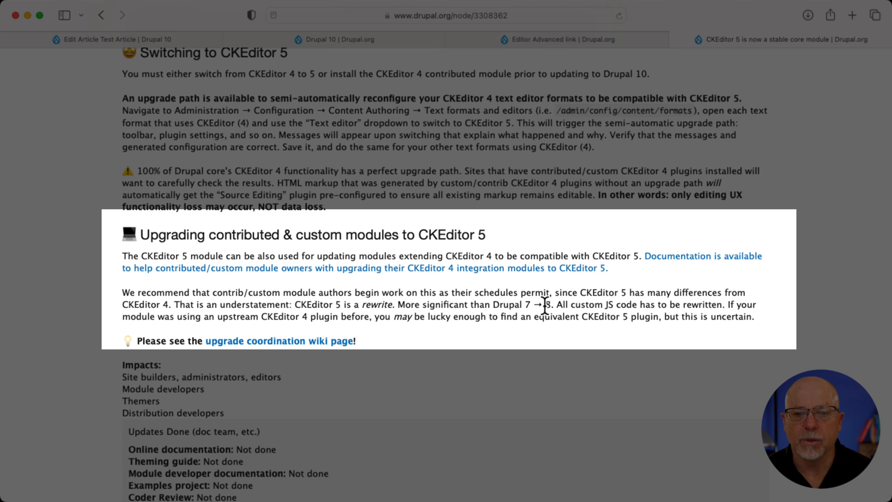
{"action": "mouse_move", "coordinate": [370, 338]}
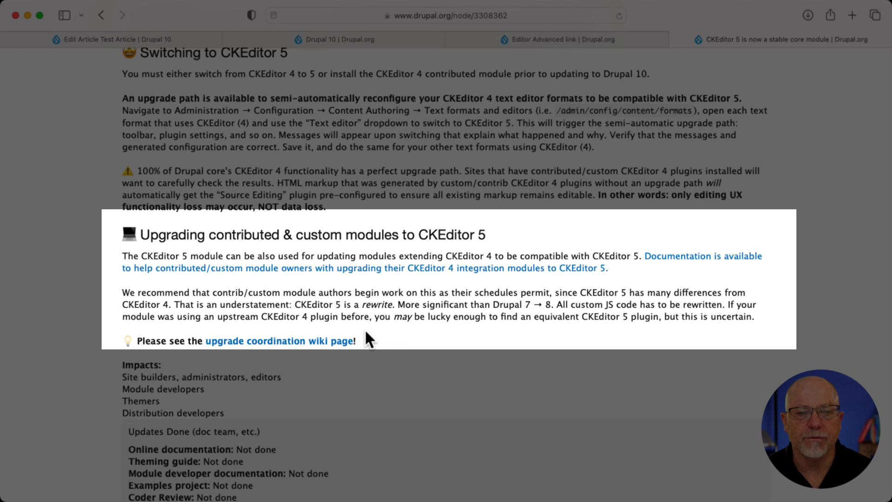
{"action": "mouse_move", "coordinate": [366, 337]}
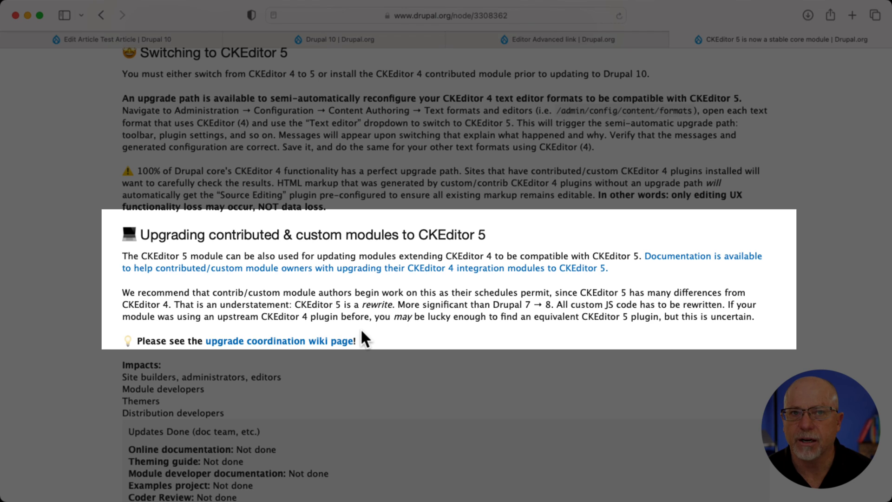
{"action": "mouse_move", "coordinate": [551, 338]}
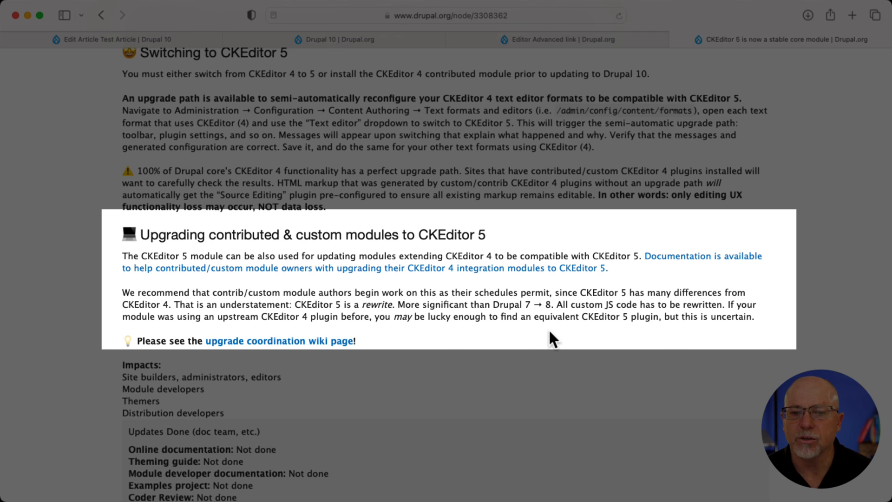